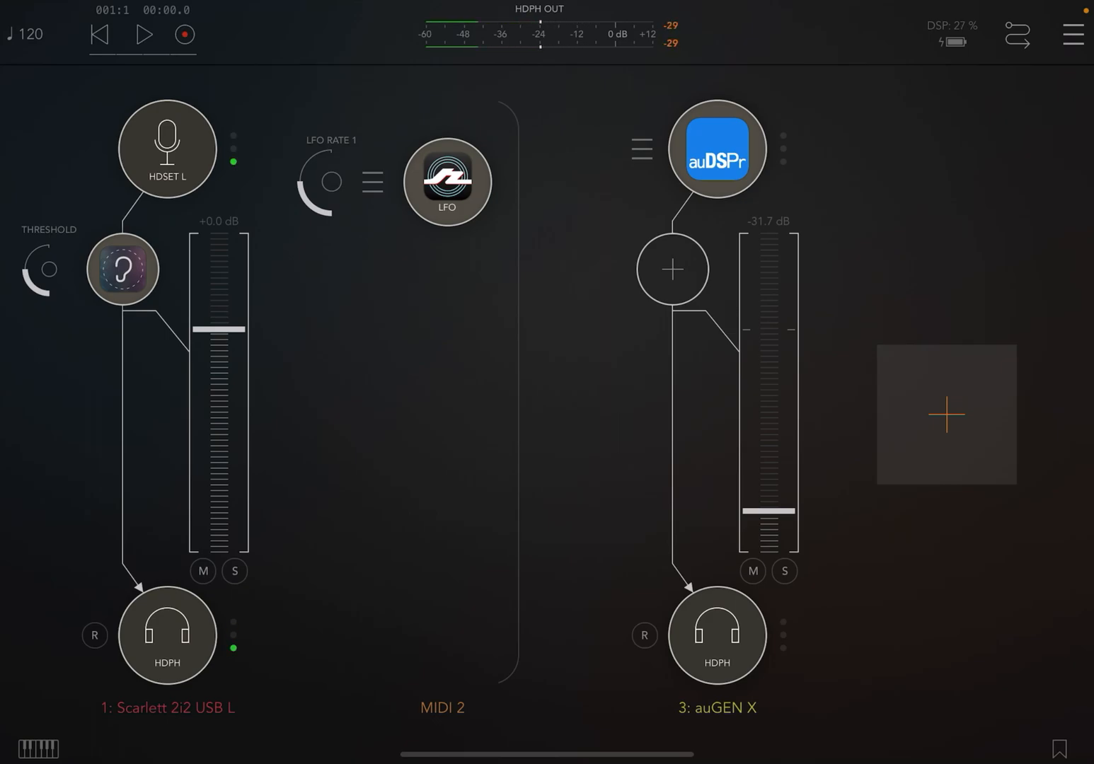
Bring up auGEN X's interface from its node on mixer channel 3
left_click(342, 150)
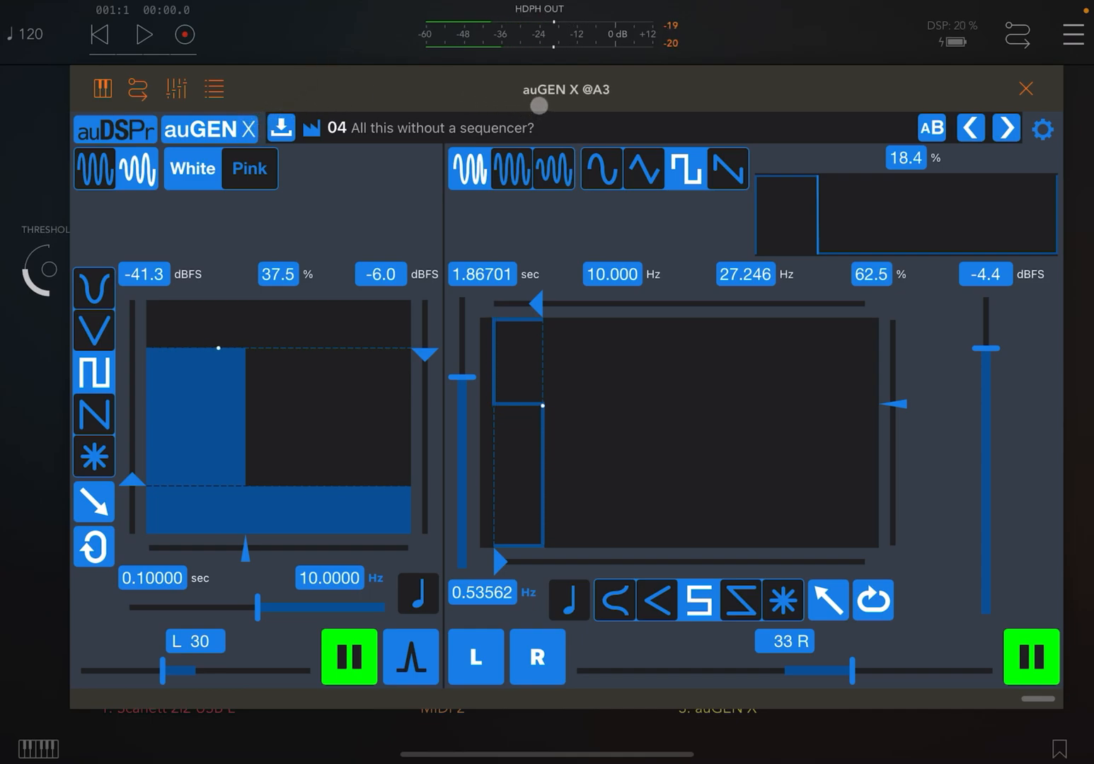
left_click(175, 88)
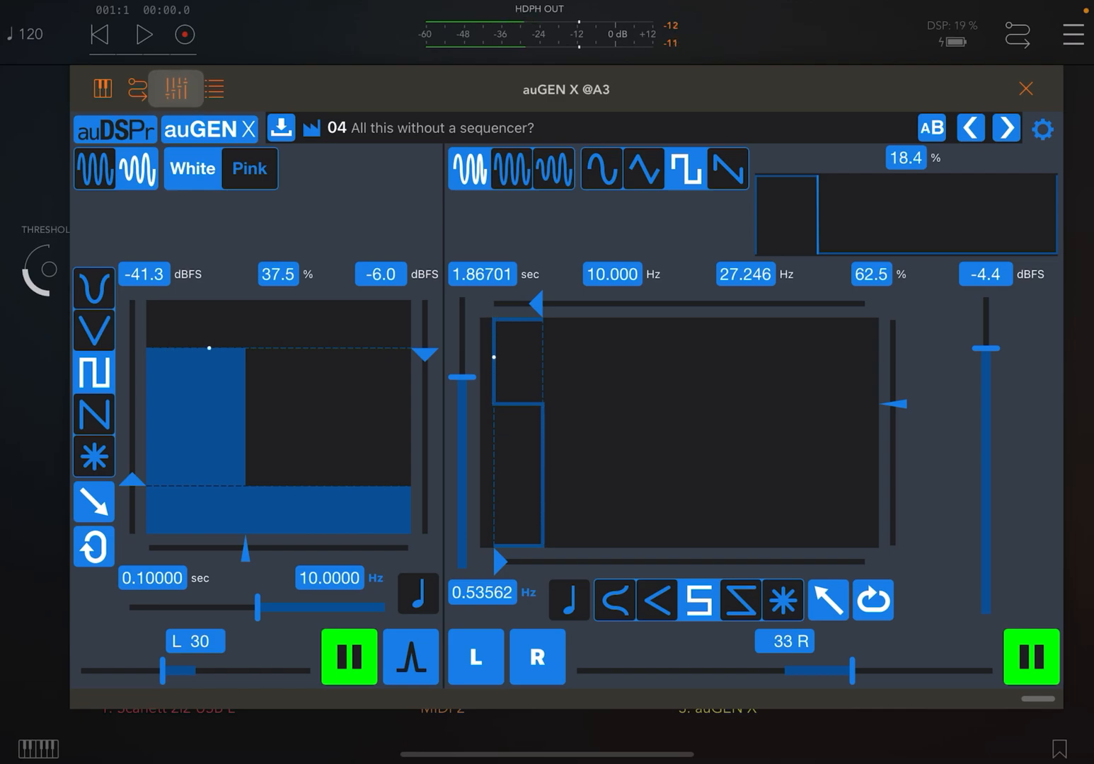
left_click(175, 88)
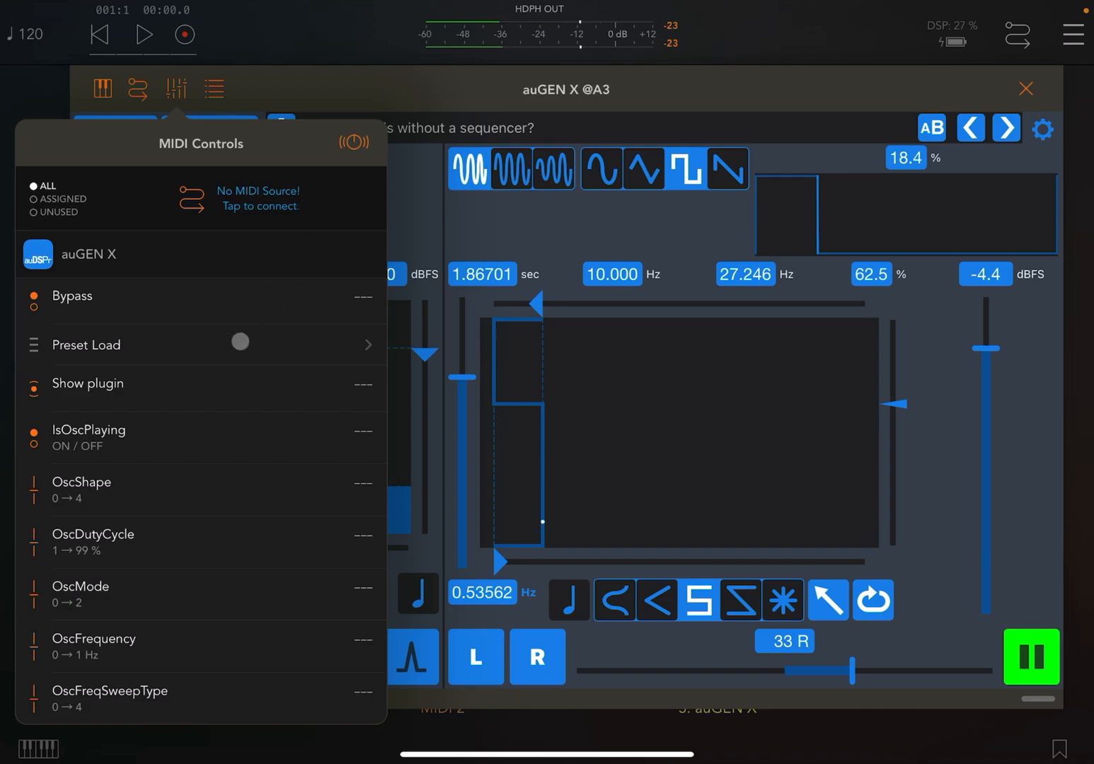
scroll("down", 3)
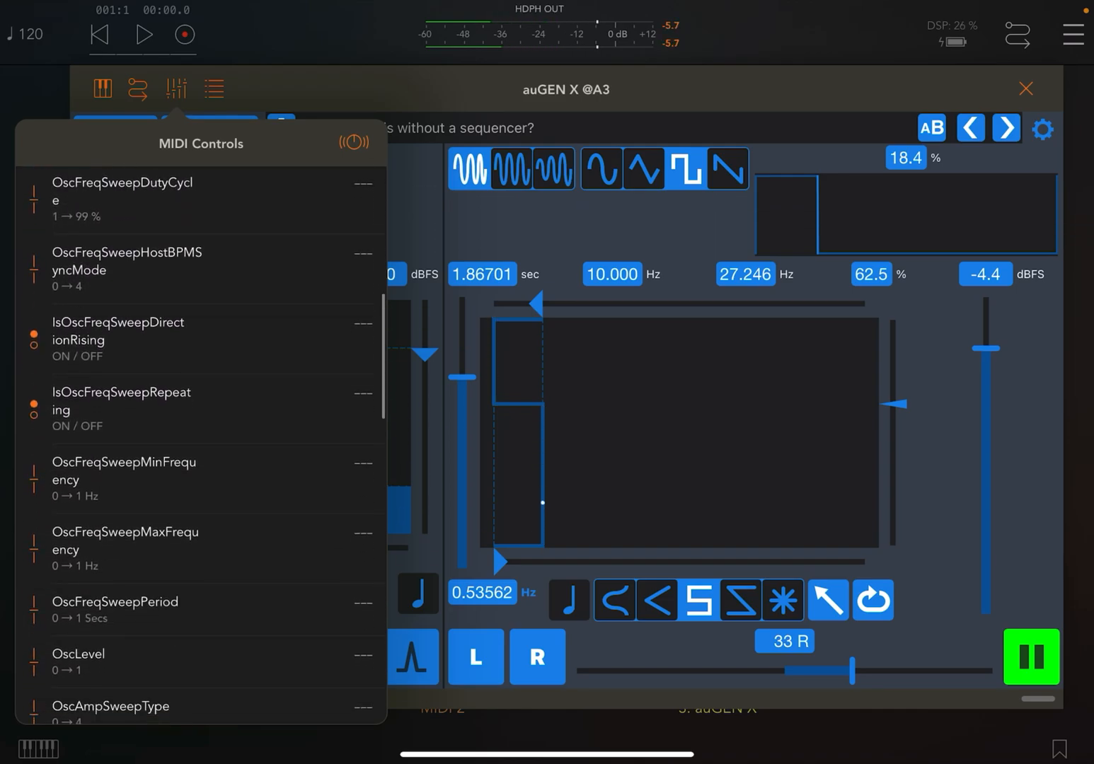
scroll("down", 3)
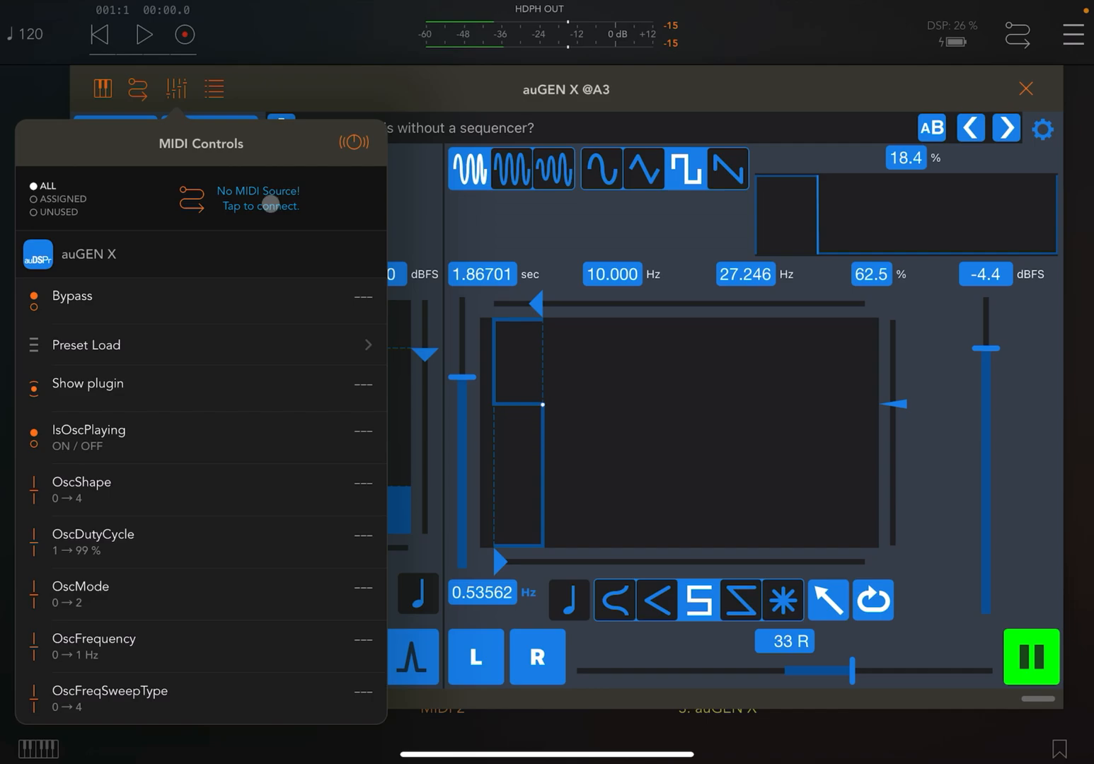
left_click(259, 205)
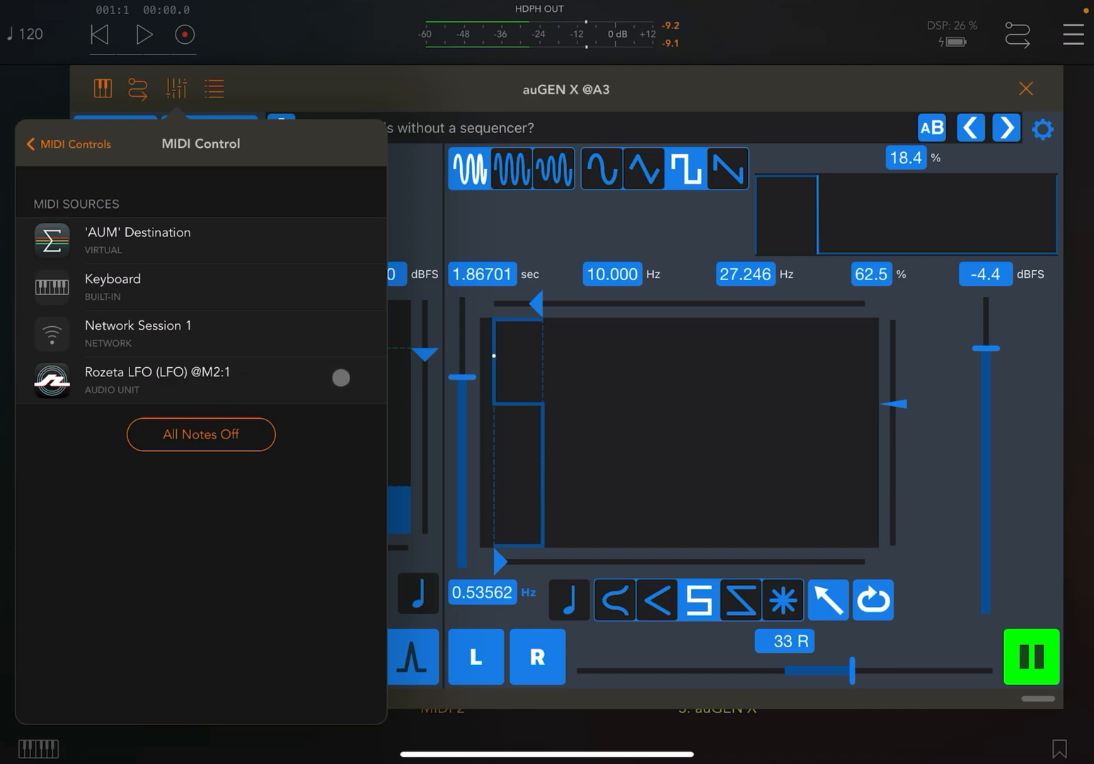
left_click(67, 144)
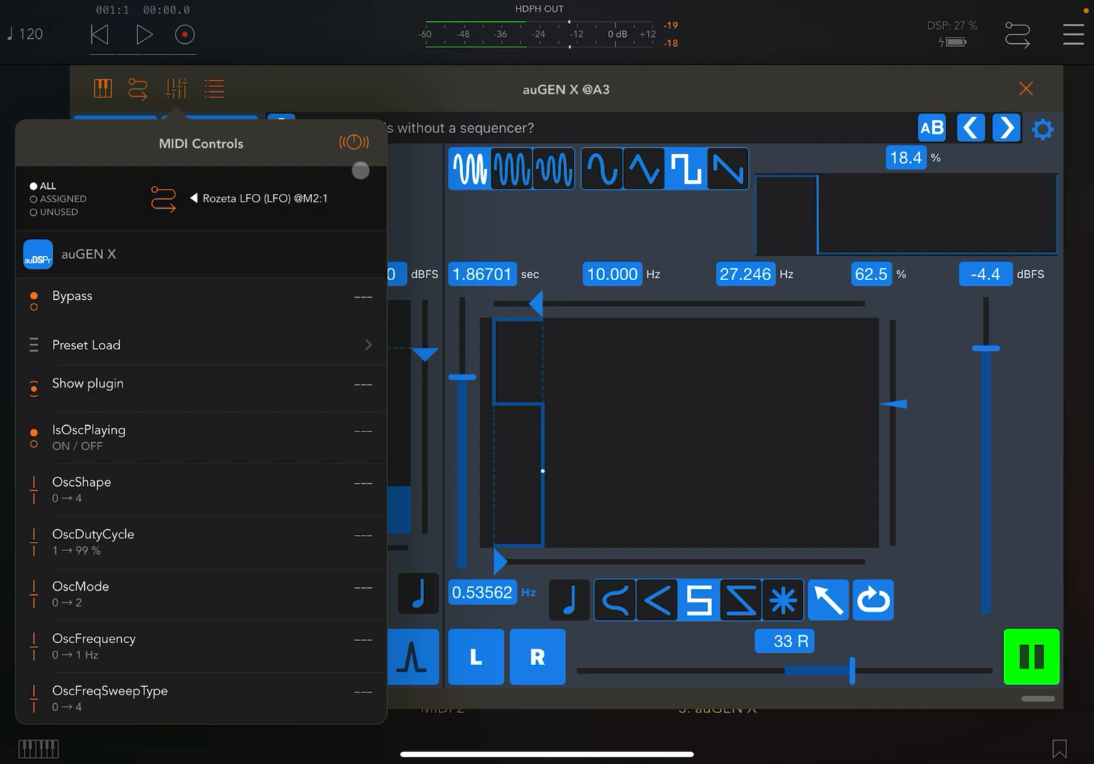
Assign NoisePan to Rozeta LFO messages on MIDI channel 1, CC 13
left_click(354, 141)
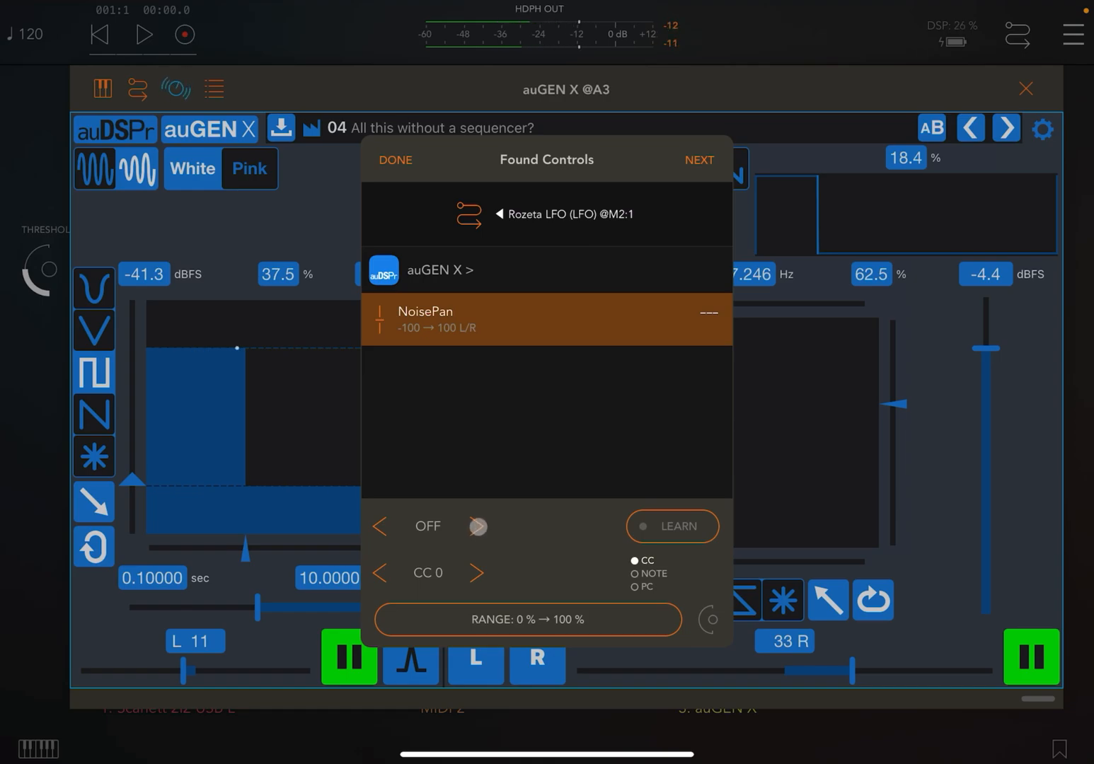
left_click(478, 527)
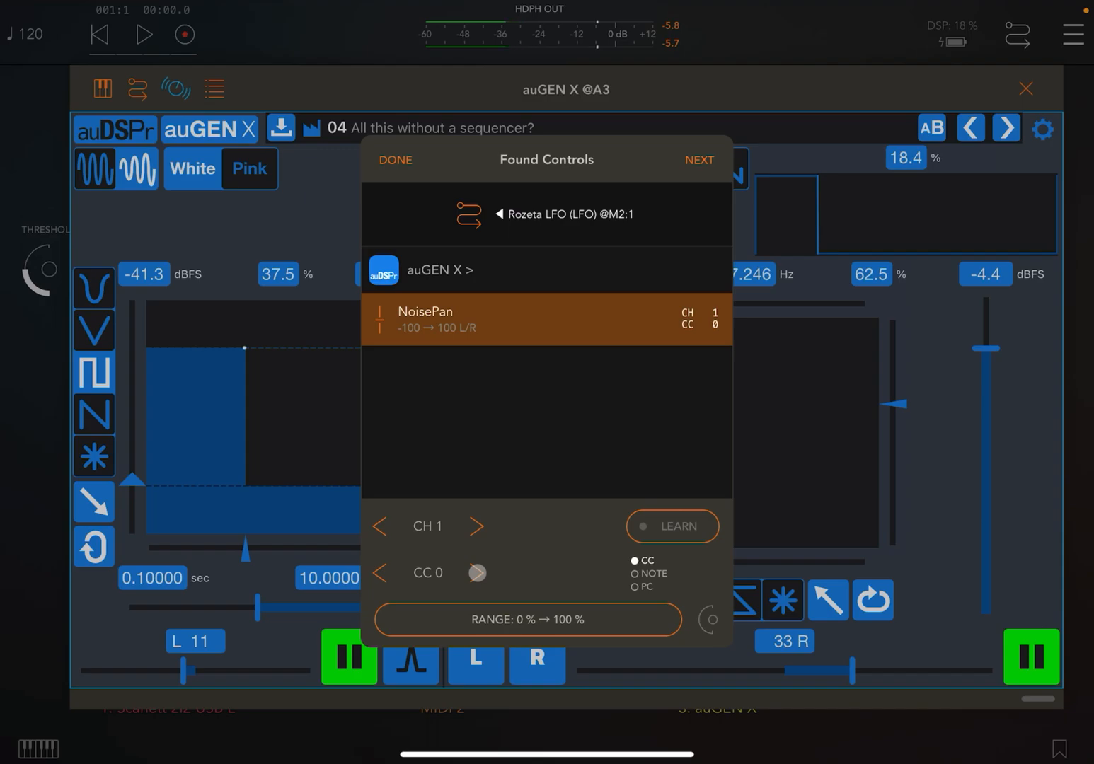
left_click(476, 572)
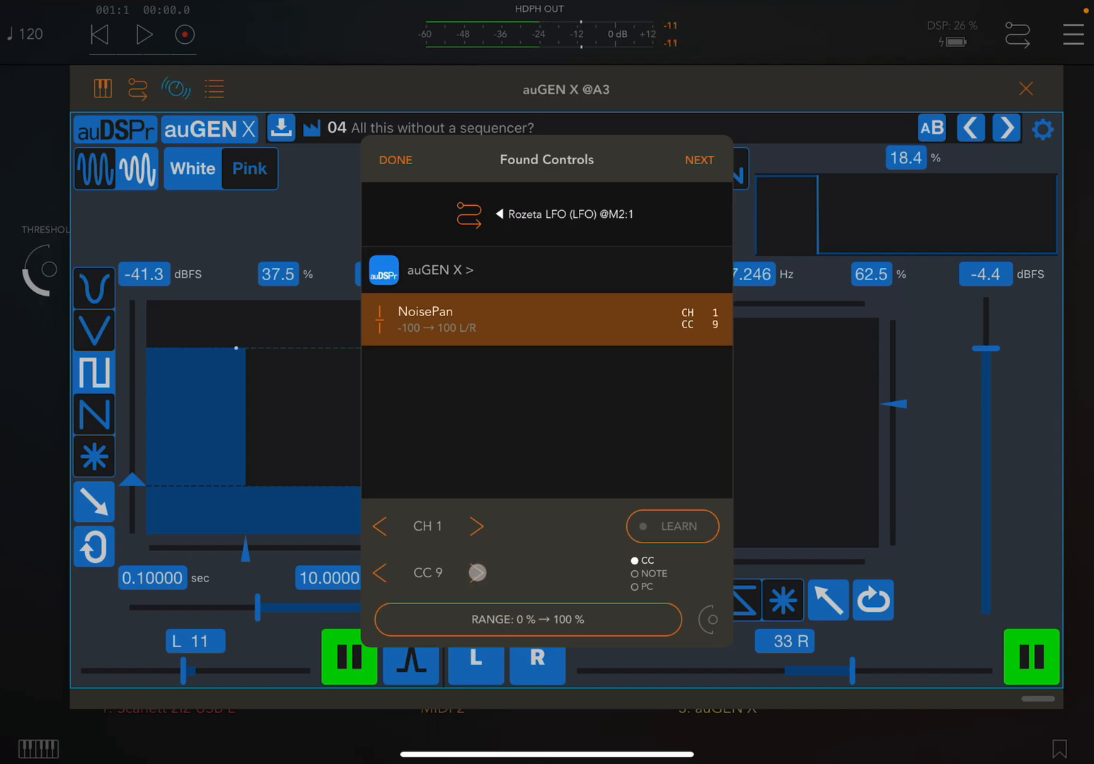
left_click(478, 572)
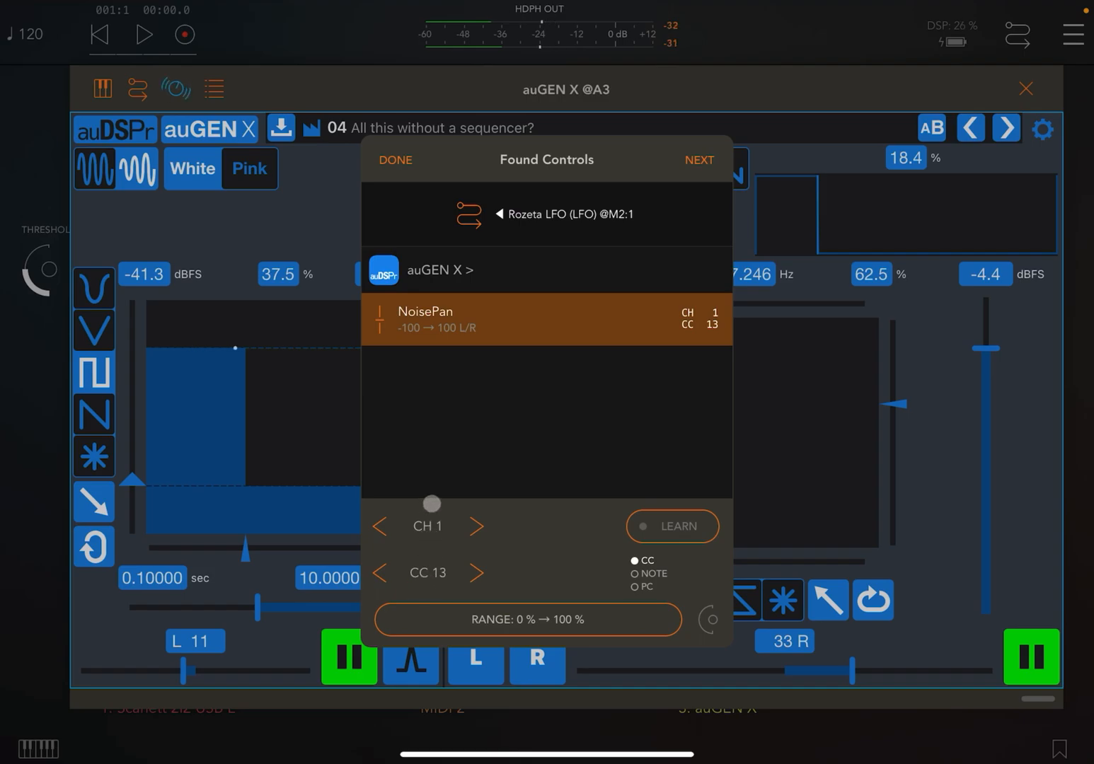
Finish the NoisePan mapping and change the oscillator frequency sweep shape while playback runs
left_click(395, 160)
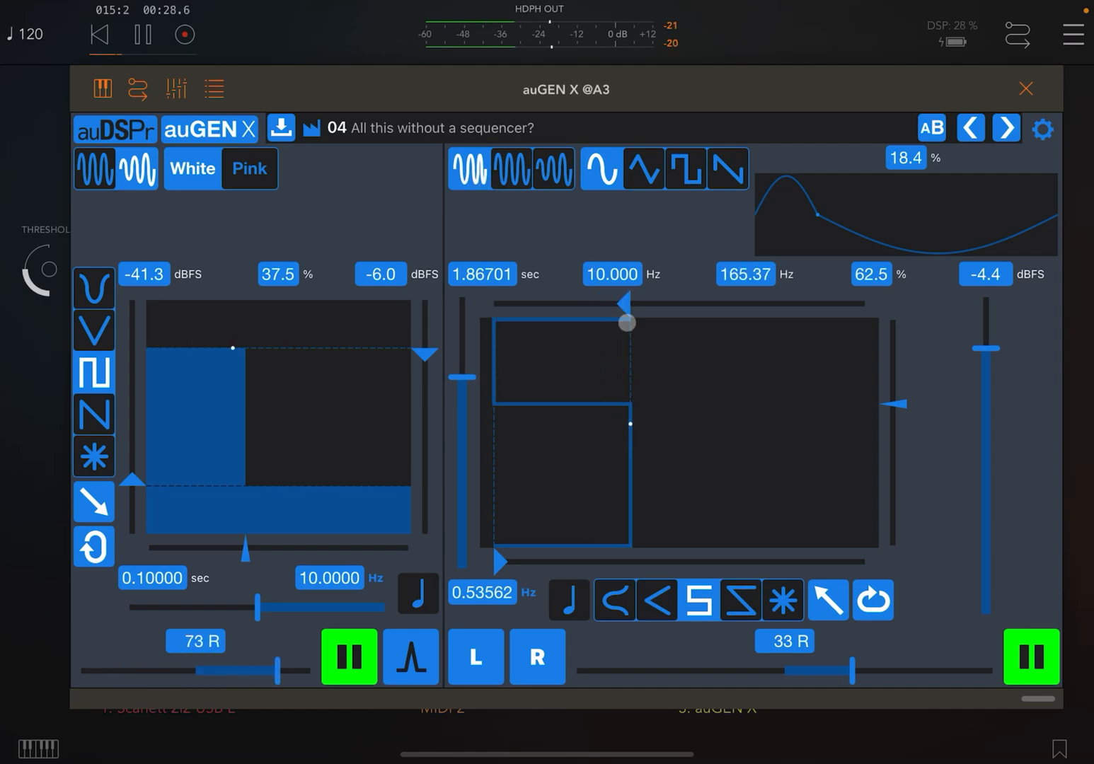
left_click(741, 600)
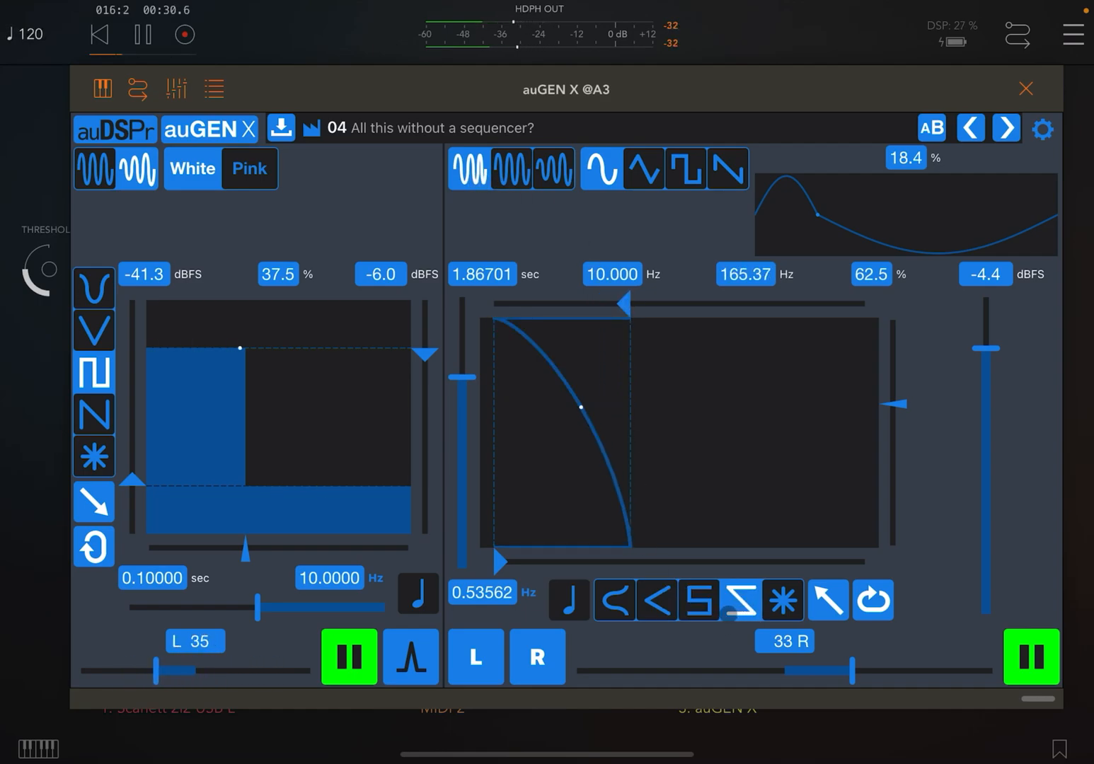
left_click(657, 600)
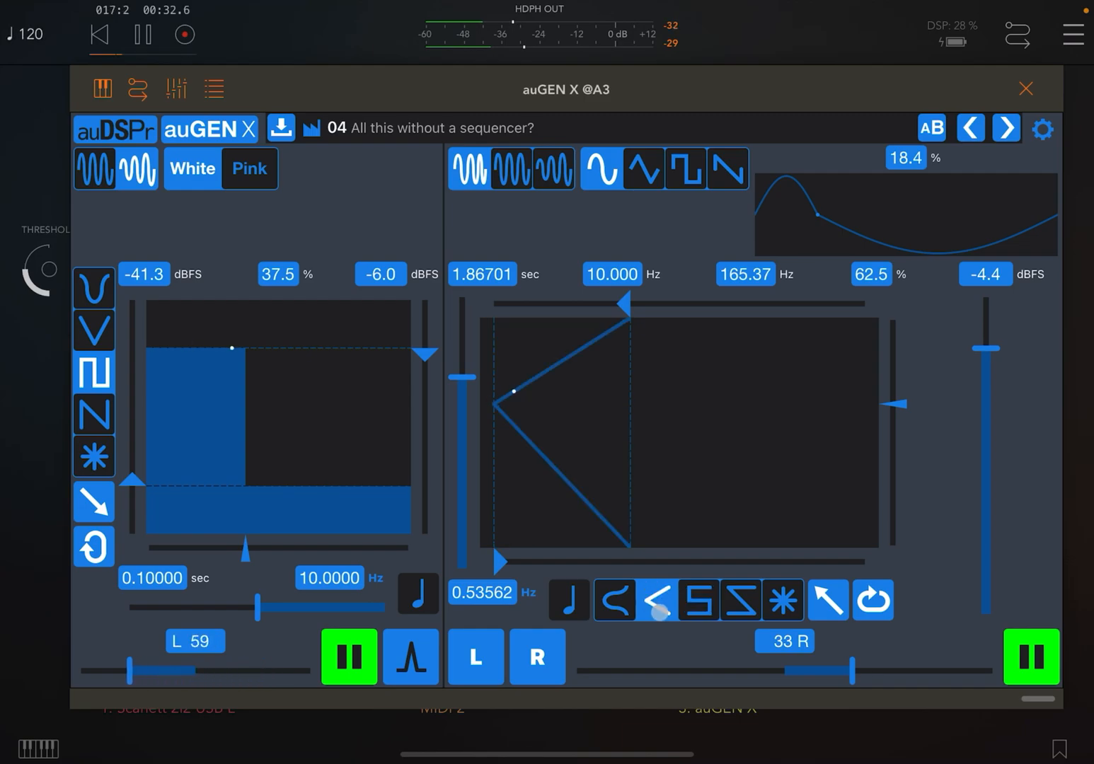
left_click(699, 600)
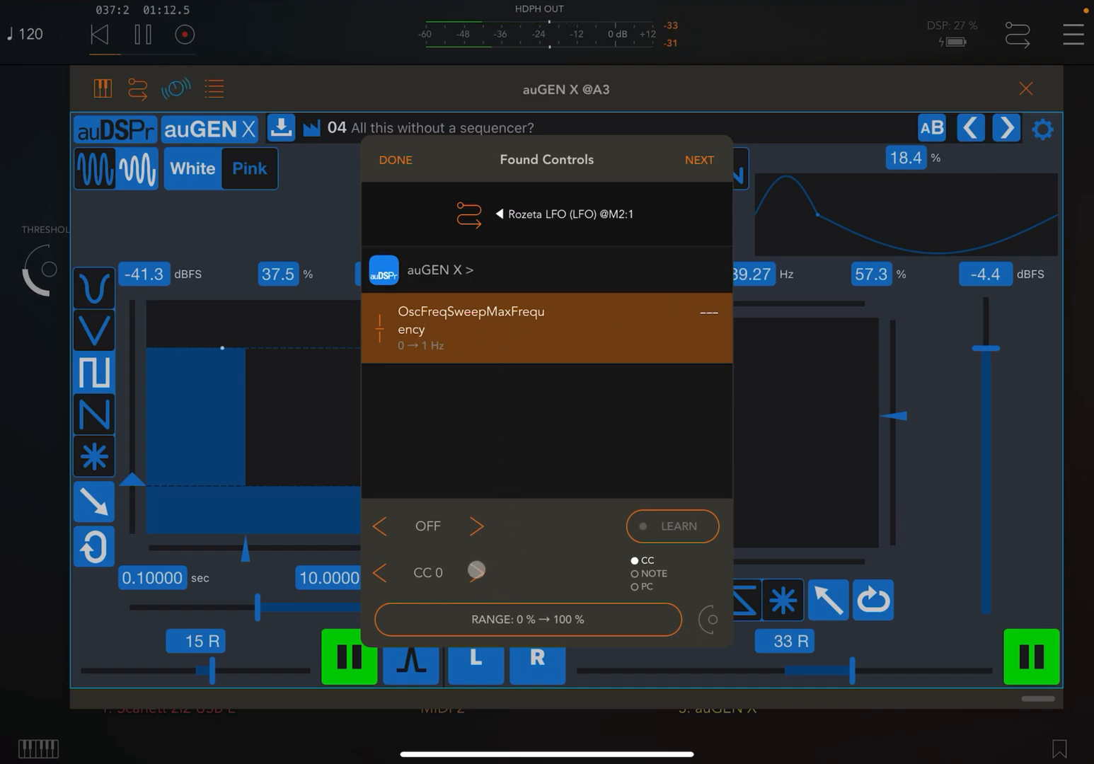
Assign OscFreqSweepMaxFrequency to channel 1, CC 15 and confirm with DONE
left_click(475, 573)
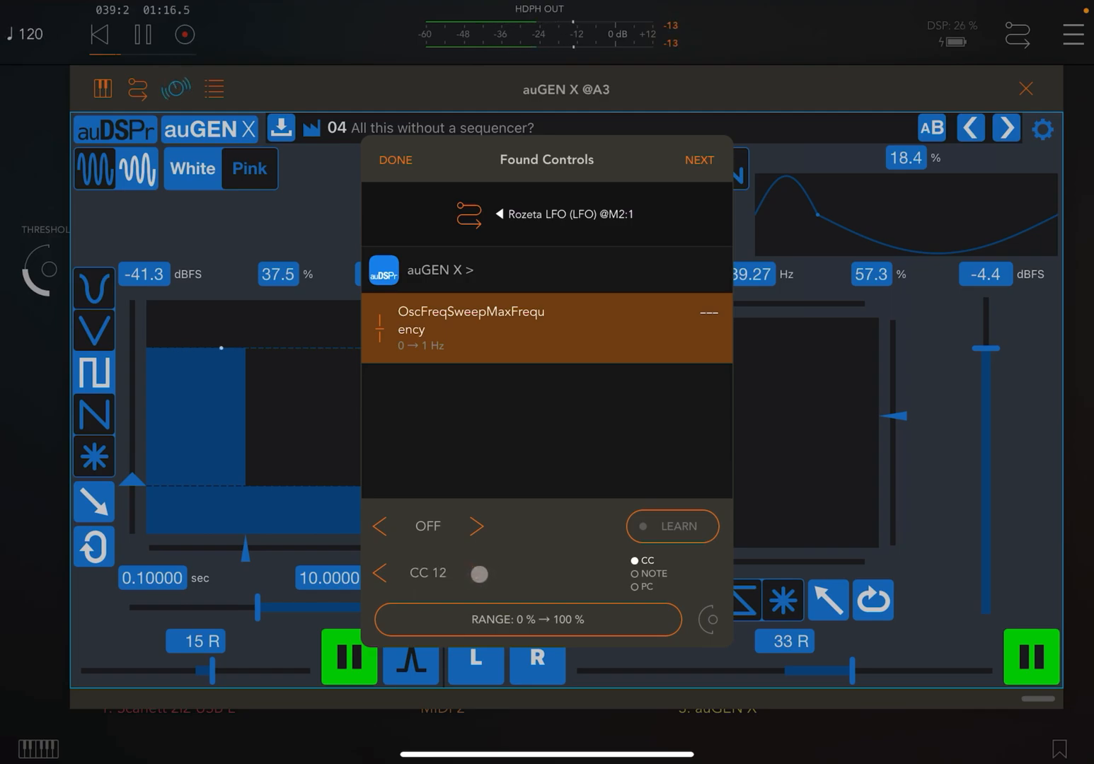
left_click(477, 526)
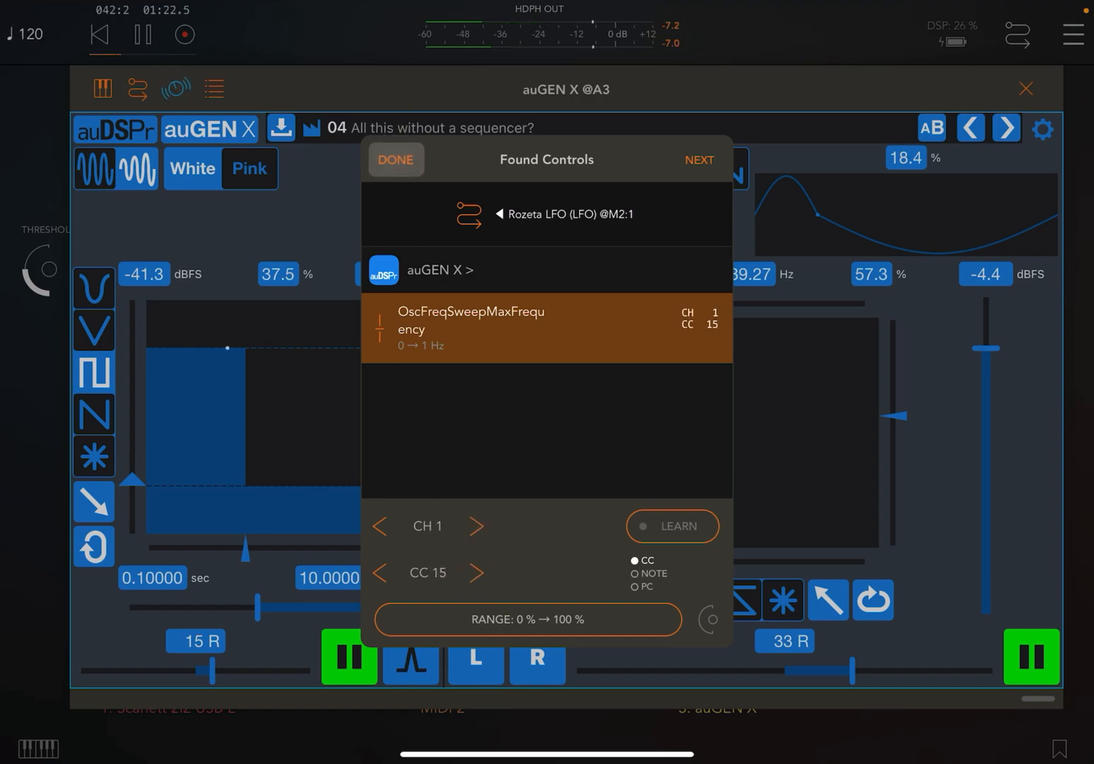
left_click(395, 158)
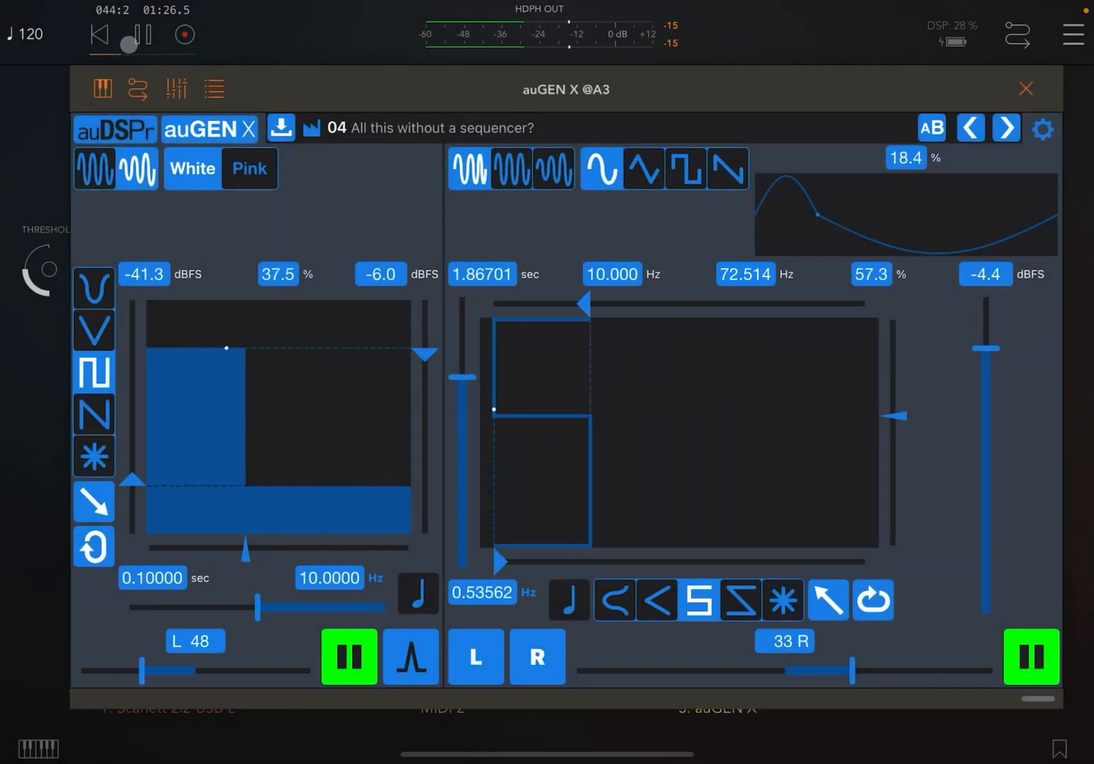
Watch the sweep frequency follow the LFO, then close auGEN X back to the mixer
left_click(139, 88)
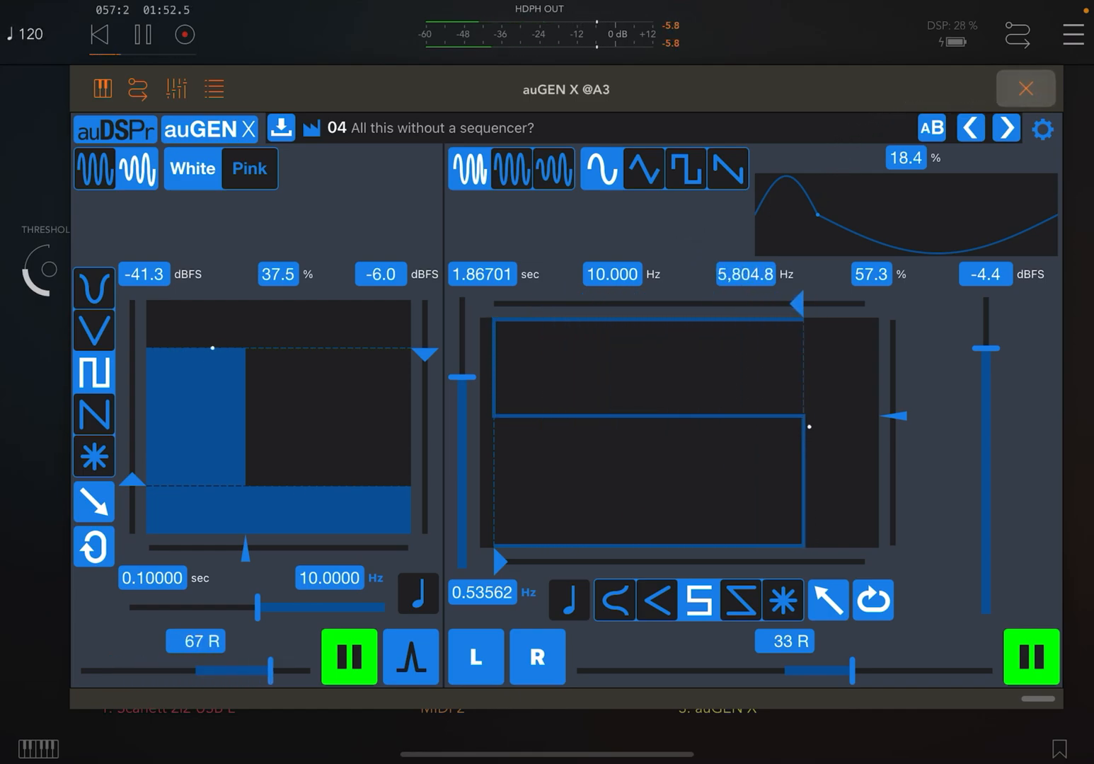
left_click(1024, 87)
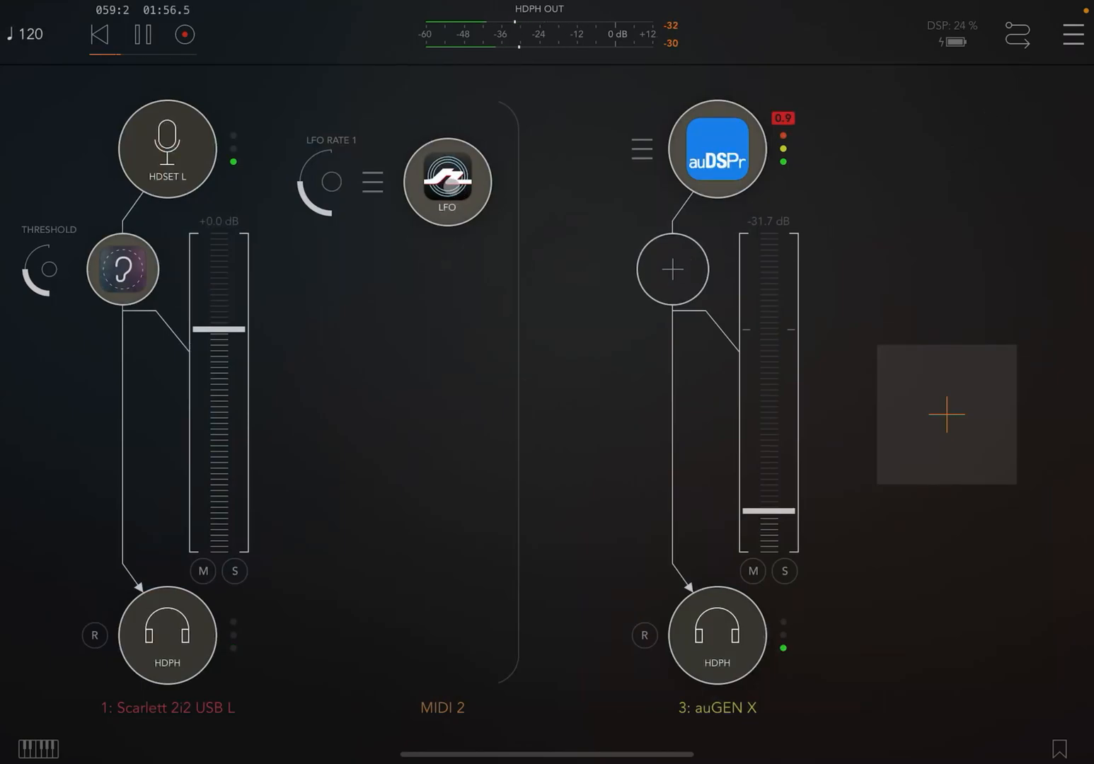
Bring up Rozeta LFO from the MIDI 2 channel, showing sine LFOs on CC 13, 15 and 17
left_click(447, 181)
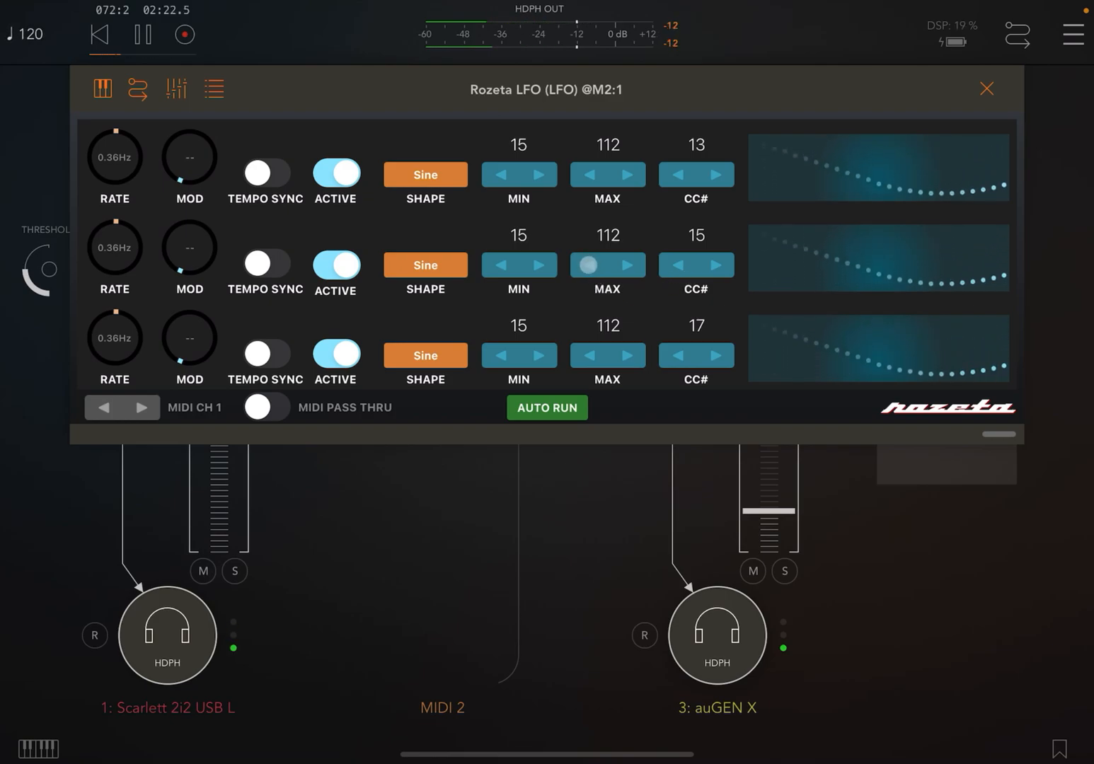
Set the CC 15 LFO to 0.12 Hz with maximum 87 and minimum 29
left_click(588, 265)
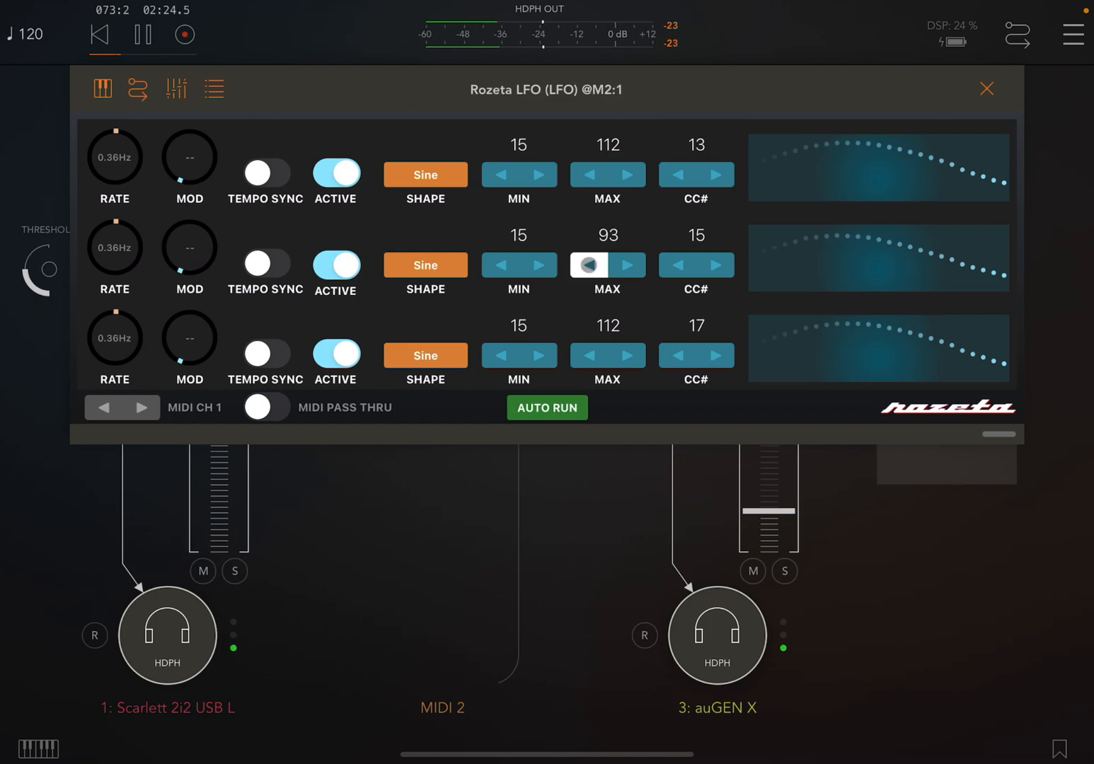
left_click(587, 265)
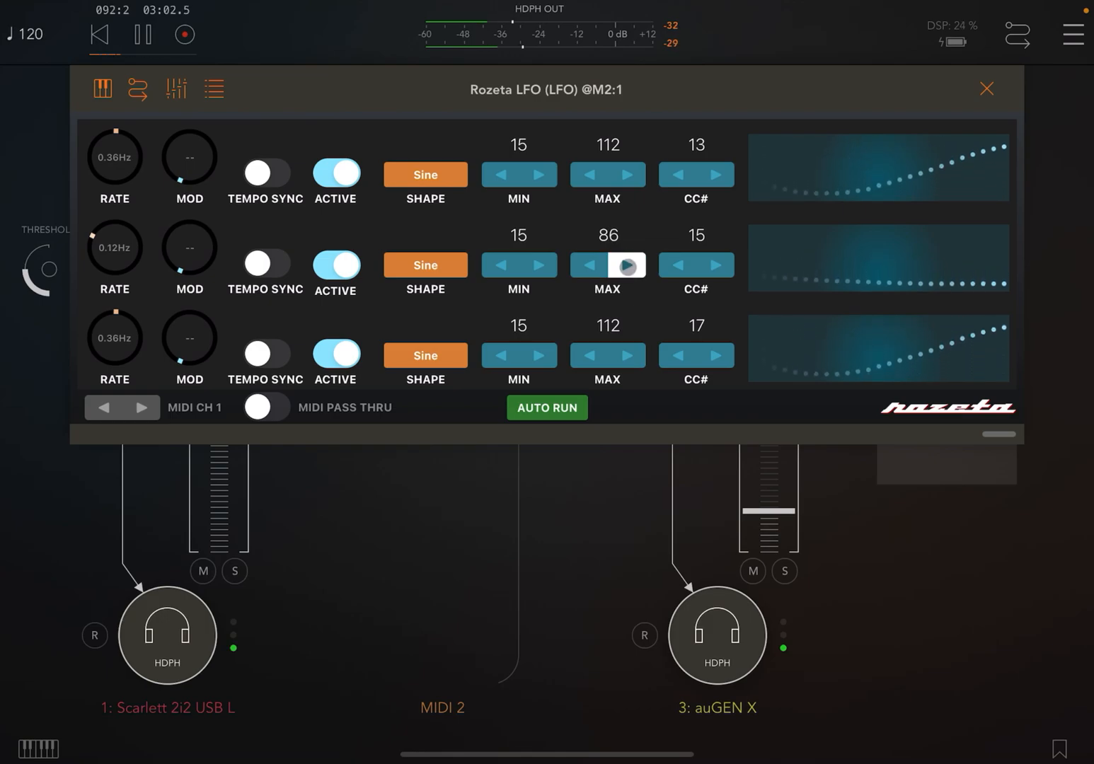
left_click(538, 266)
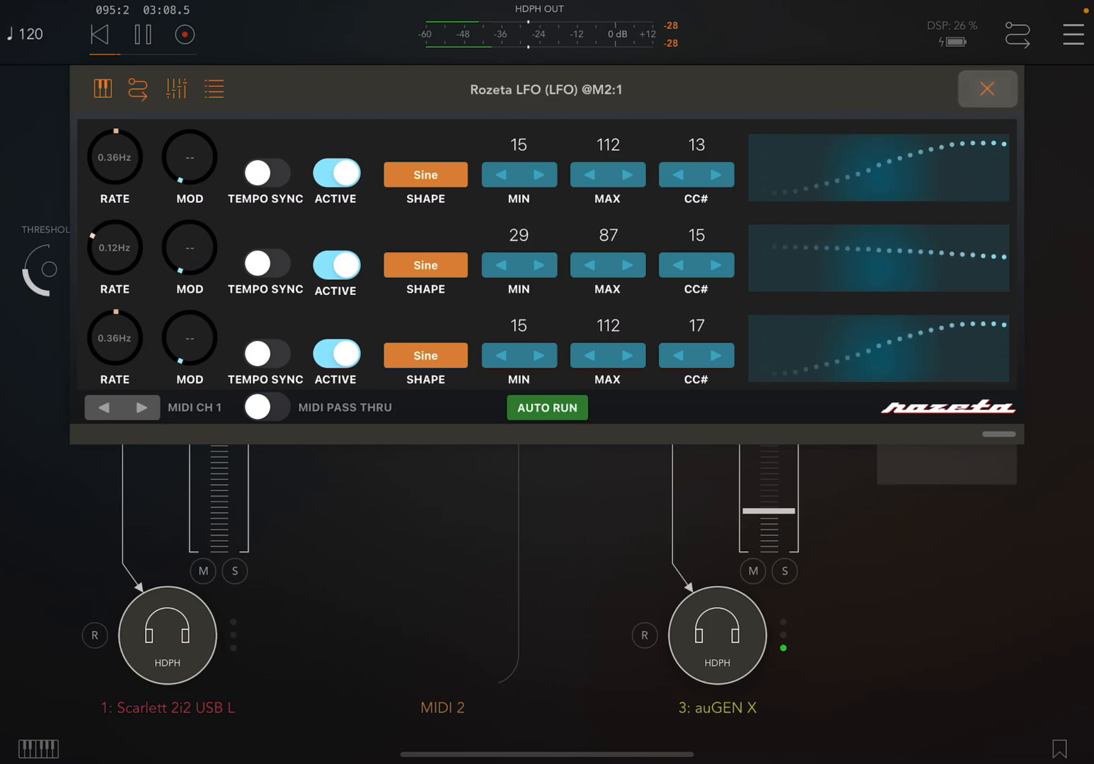
Close Rozeta LFO, watch auGEN X's sweep and noise pan under LFO control, and return to the mixer
left_click(985, 88)
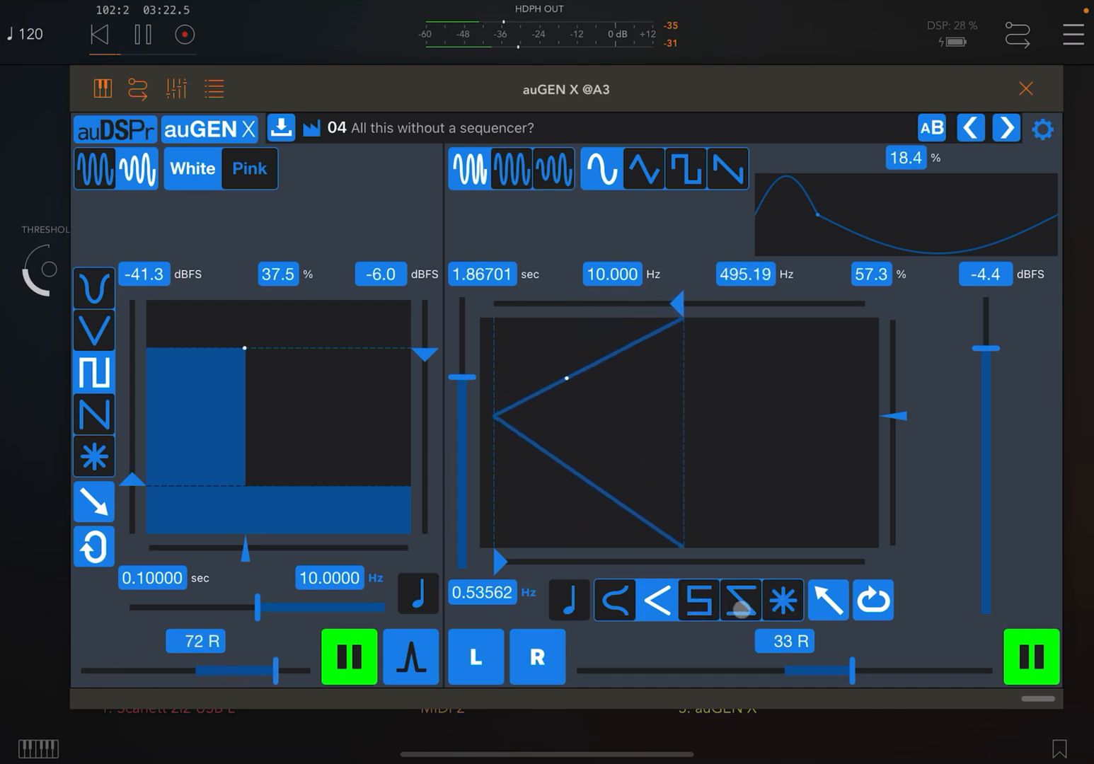
left_click(740, 600)
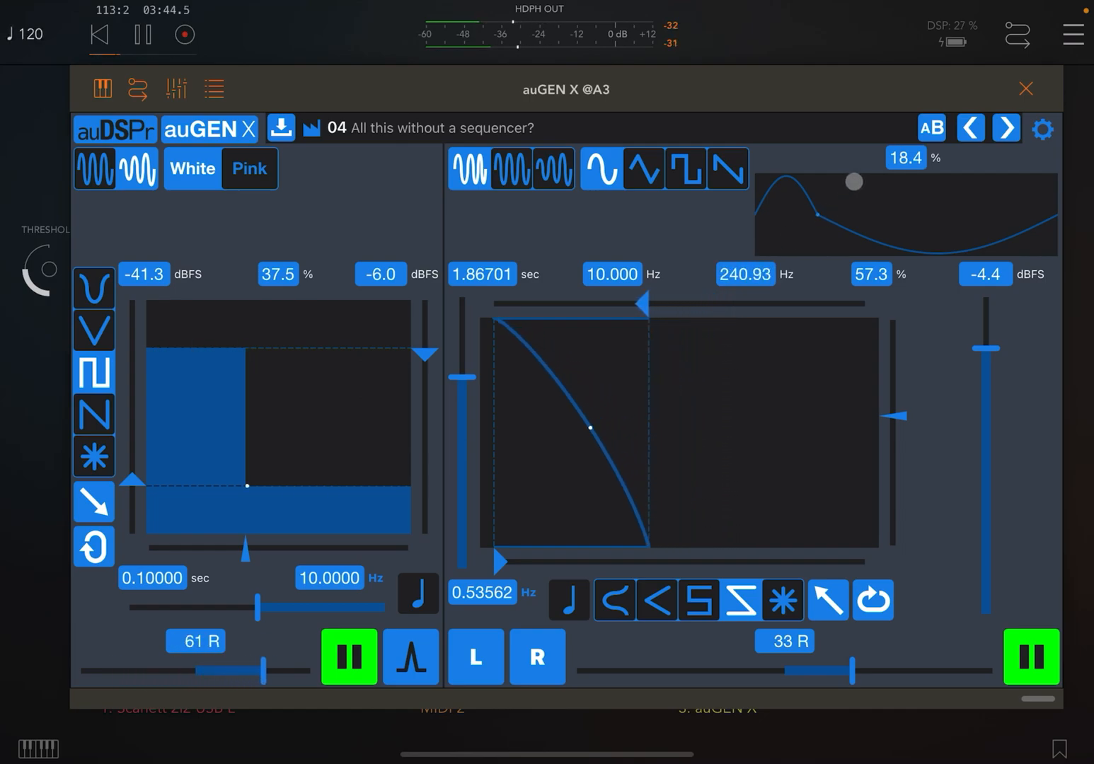
left_click(1024, 87)
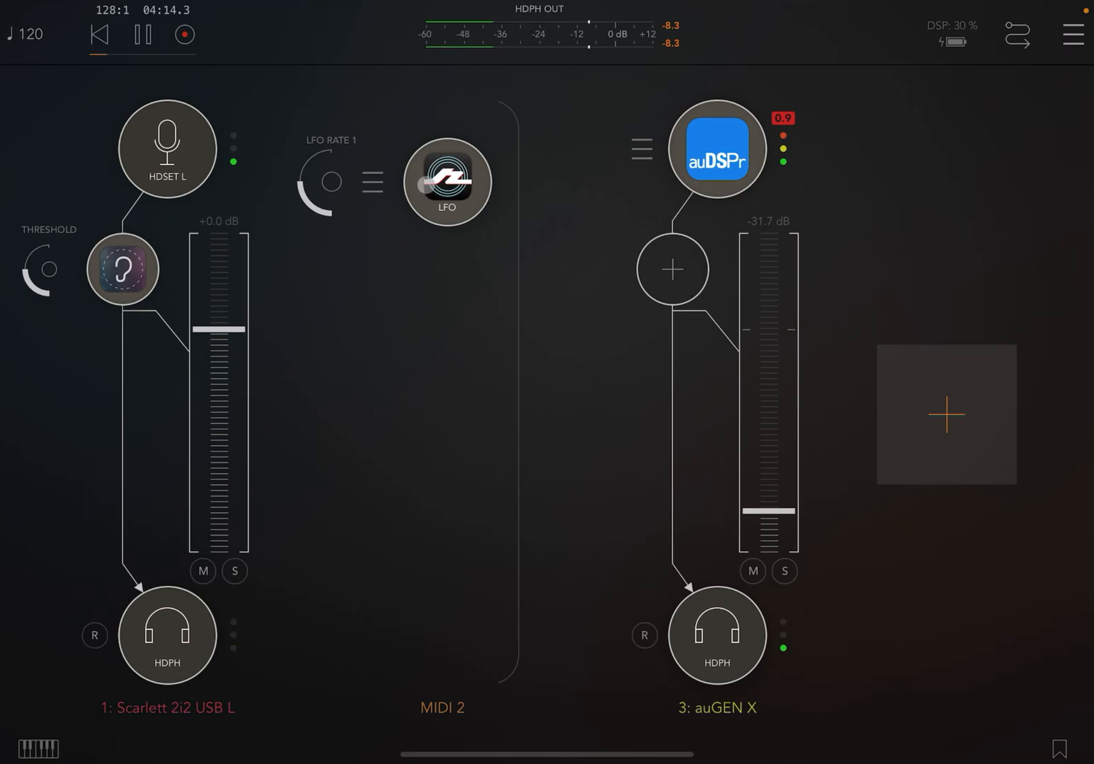